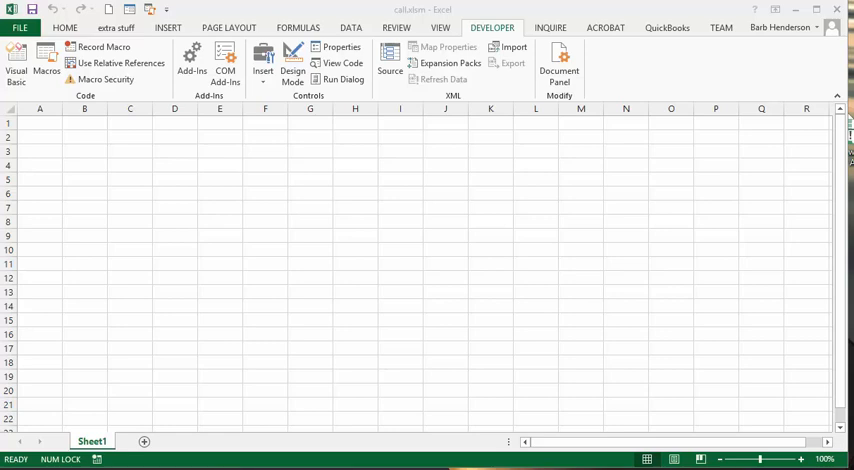
Step: Switch to the VBA editor showing the contactsheet and Savefile module code
click(14, 60)
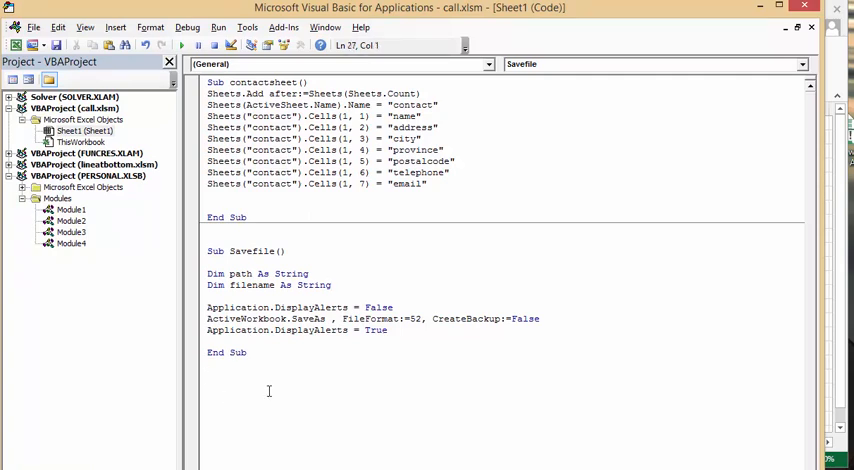
Step: Start a new macro with Sub practice() below Savefile
text(sub)
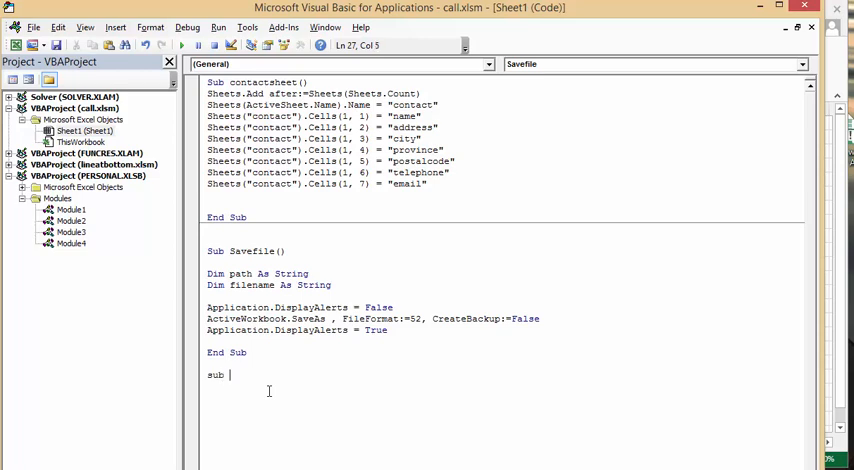
text(practis)
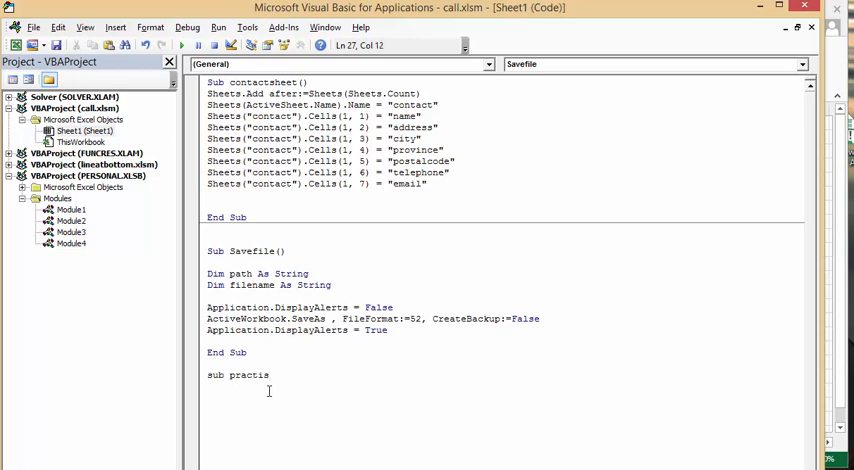
text(e()
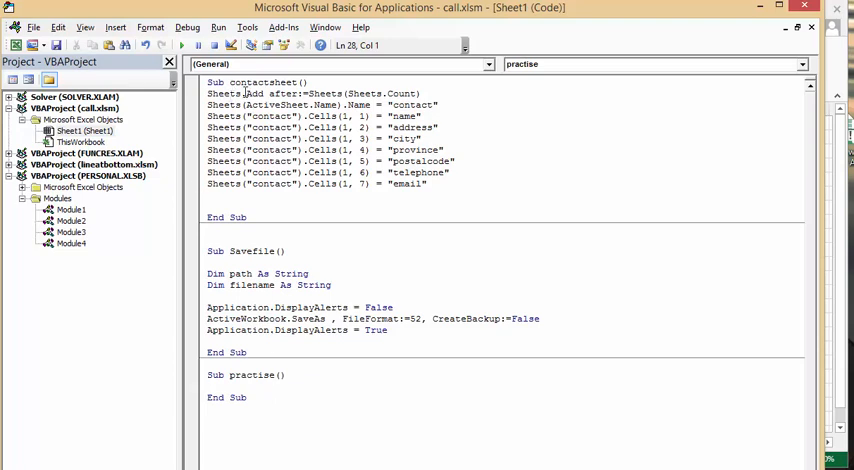
Step: Add the lines Call contactsheet and Call savefile inside practice
text(call)
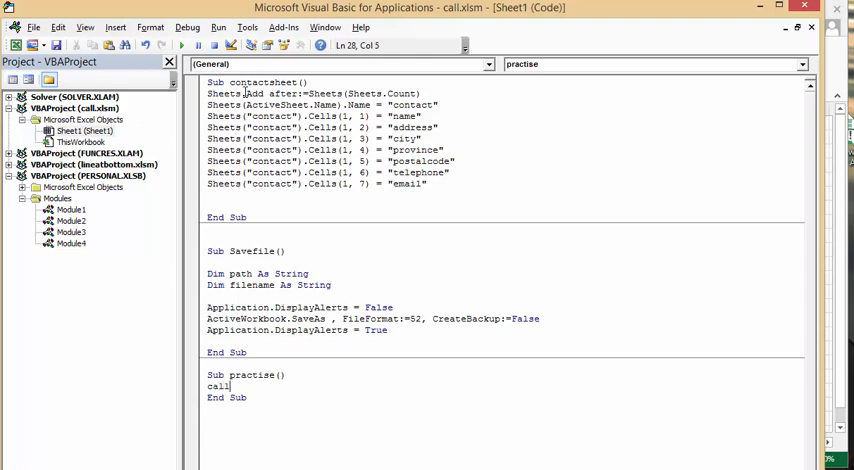
text(c)
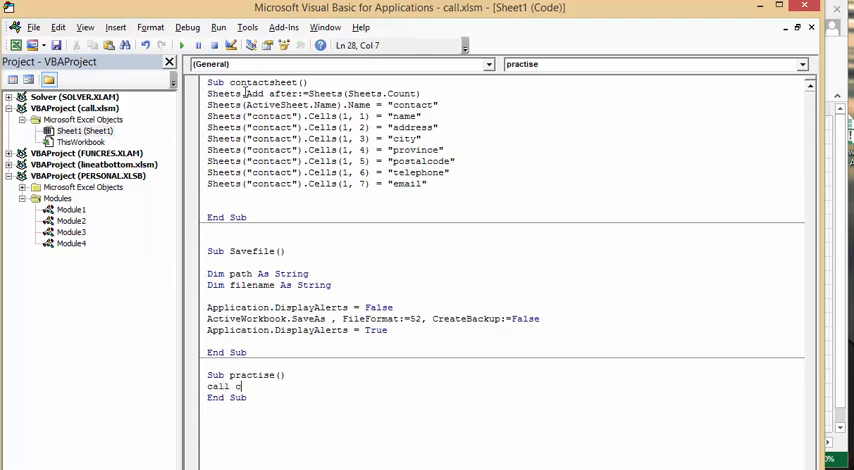
text(contactsheet)
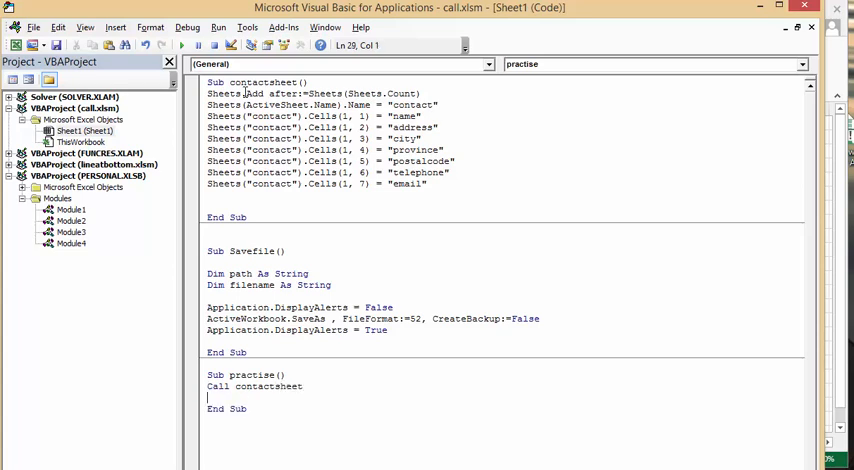
text(call sa)
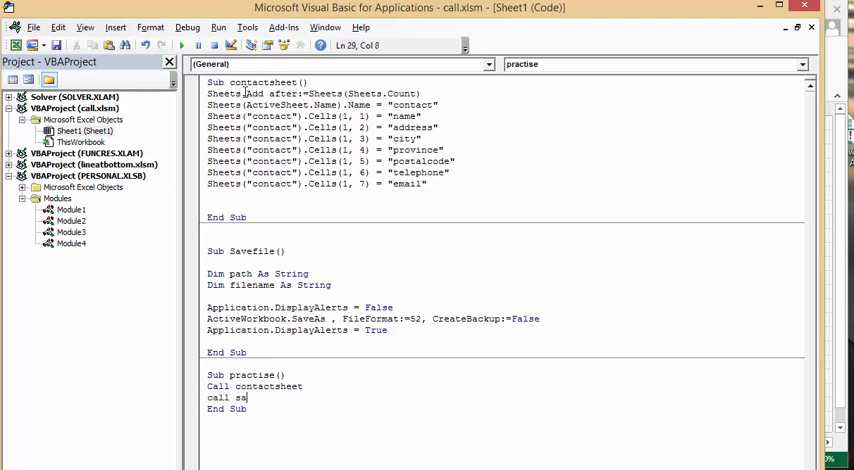
text(ve)
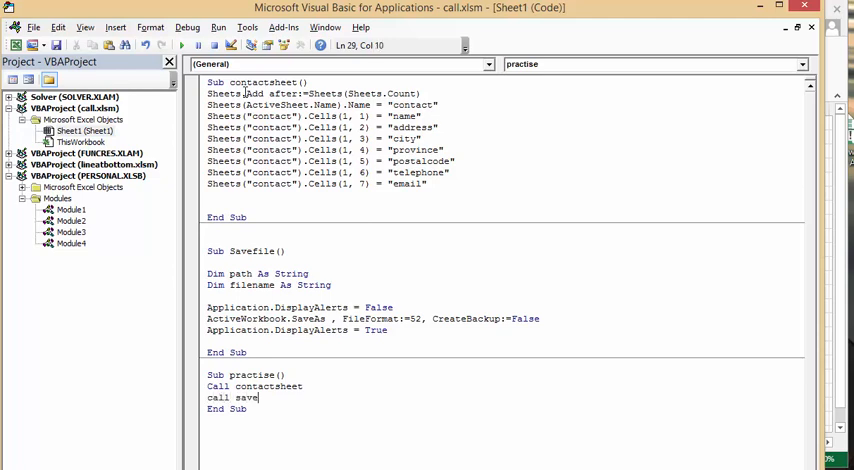
text(file)
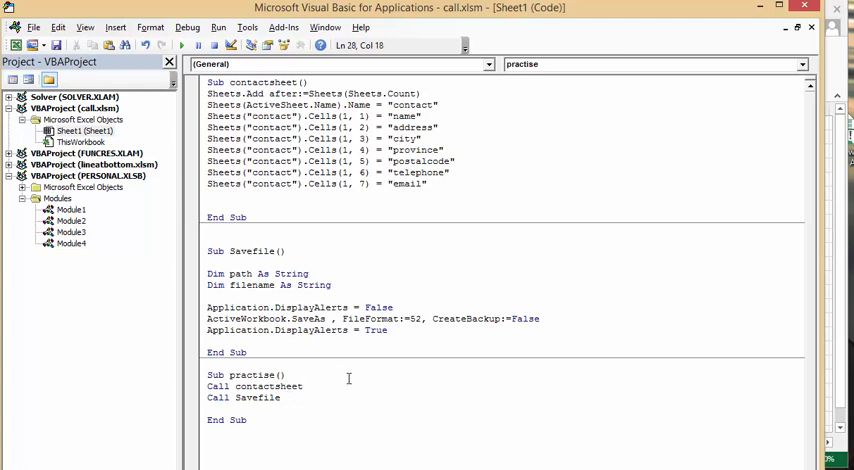
click(284, 396)
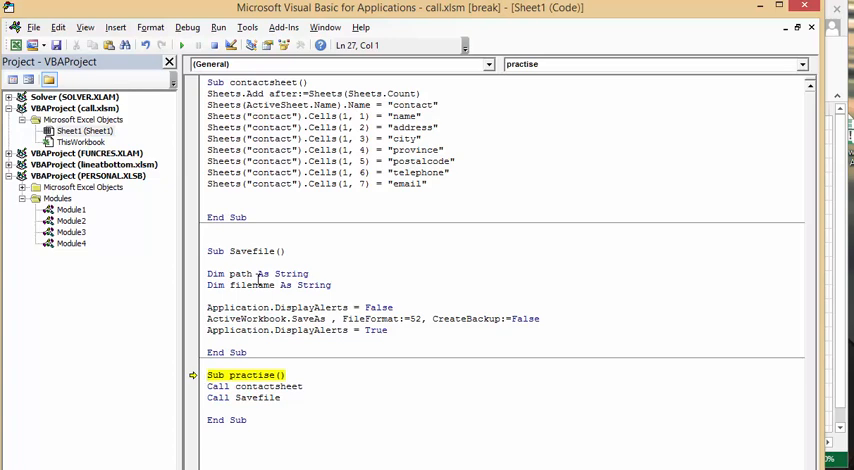
Step: Step through practice with F8, running contactsheet and pausing inside Savefile
key(F8)
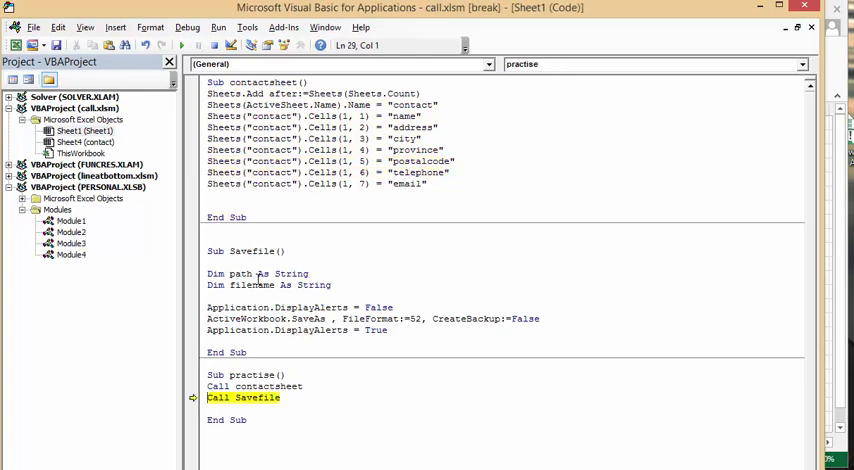
key(F8)
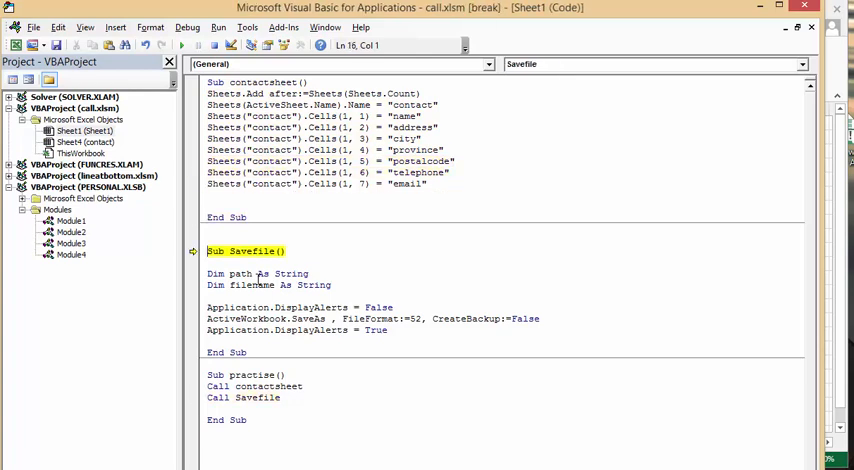
key(F8)
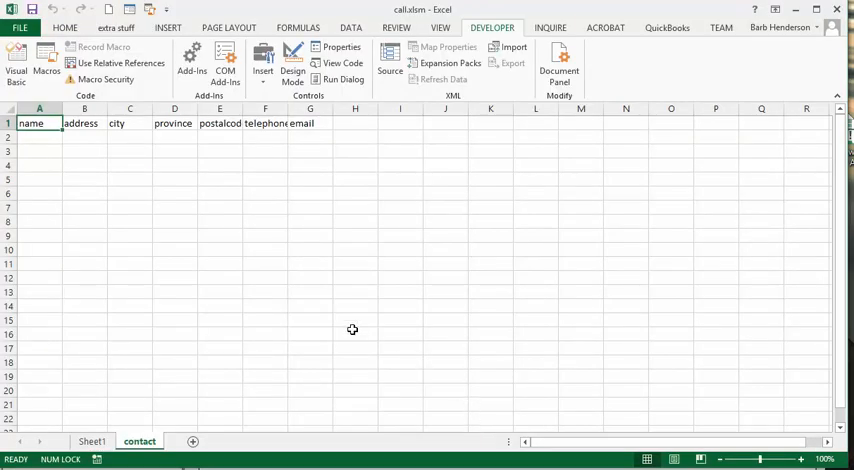
Step: Select cell A1 on the new contact sheet to check the name header
click(30, 124)
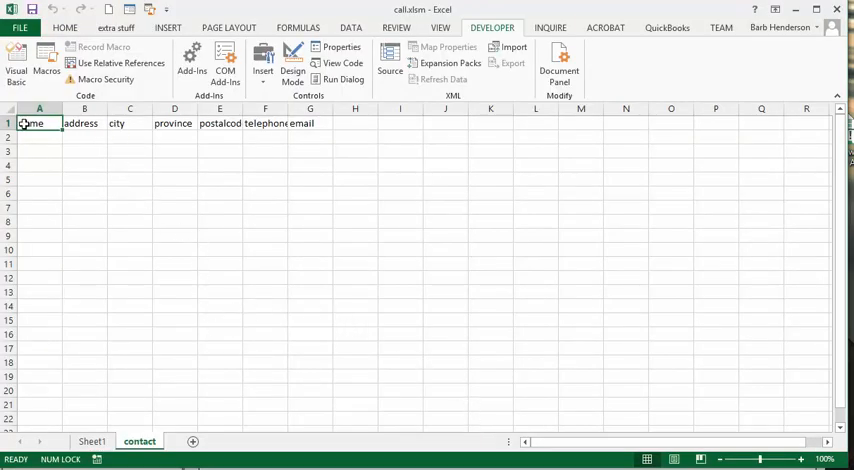